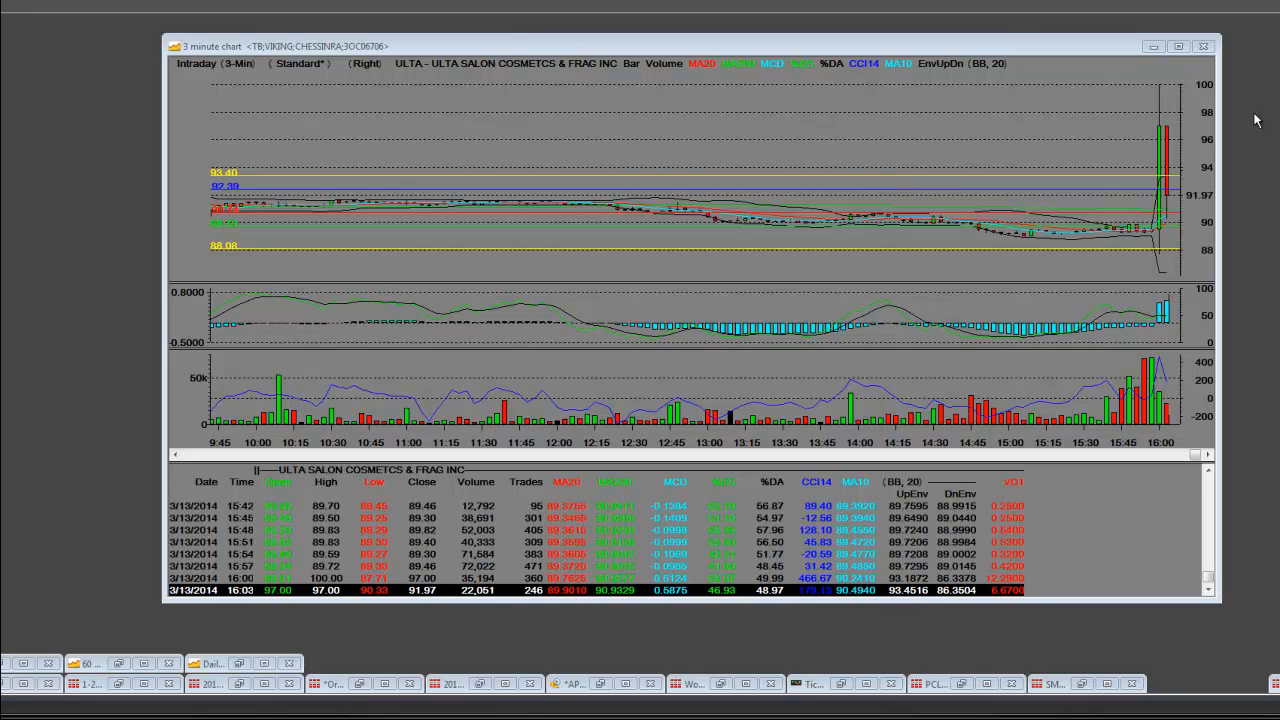
mouse_move(1128, 114)
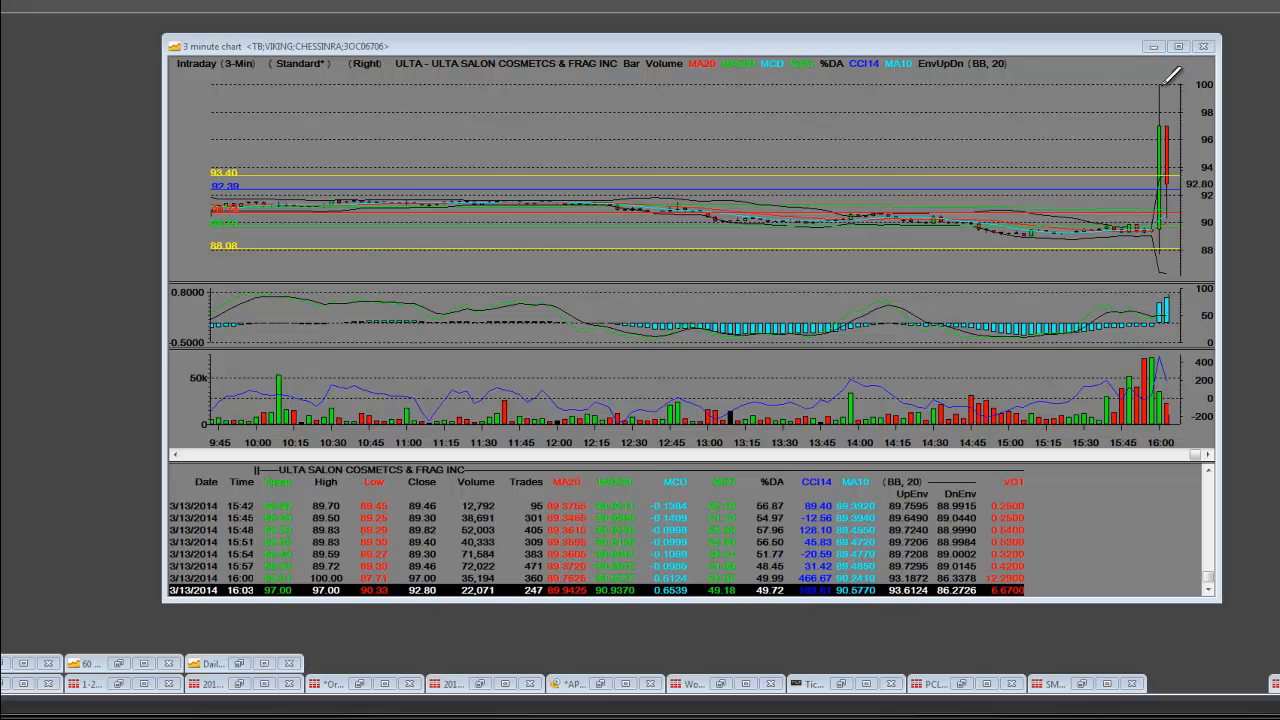
mouse_move(1164, 222)
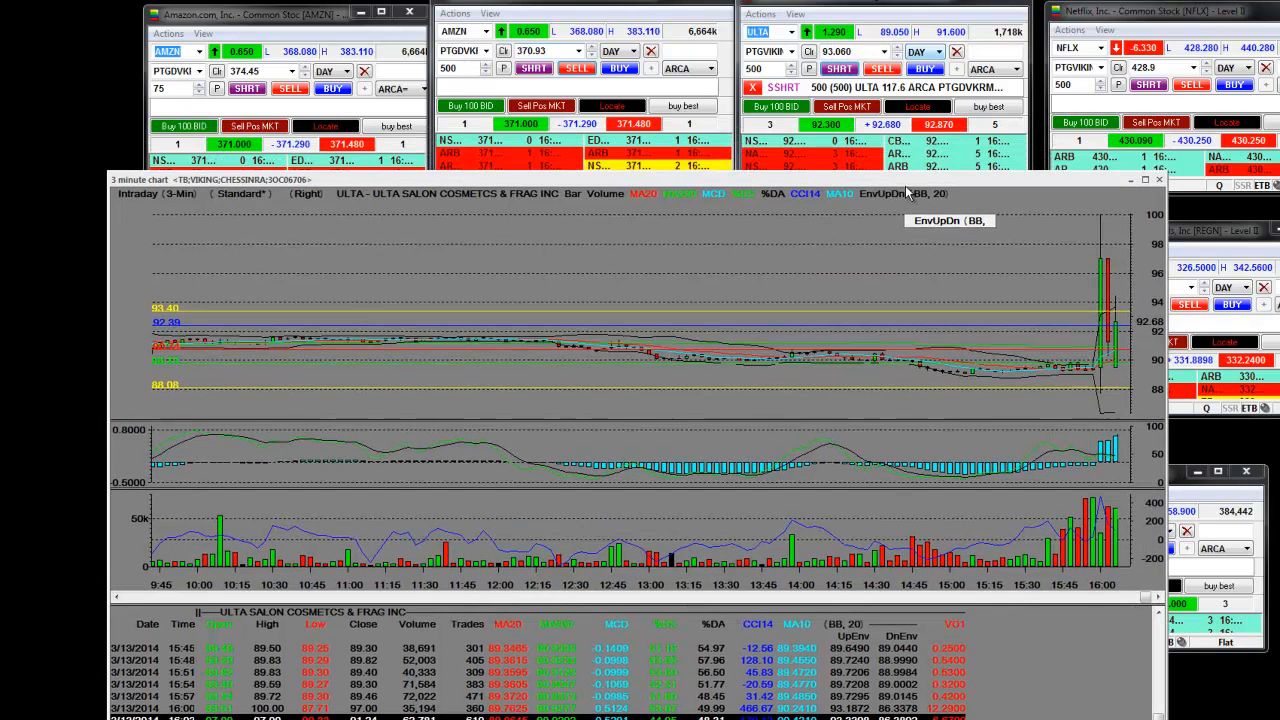
- Choose the trading account and set the ULTA order's time in force to work after hours
left_click(790, 52)
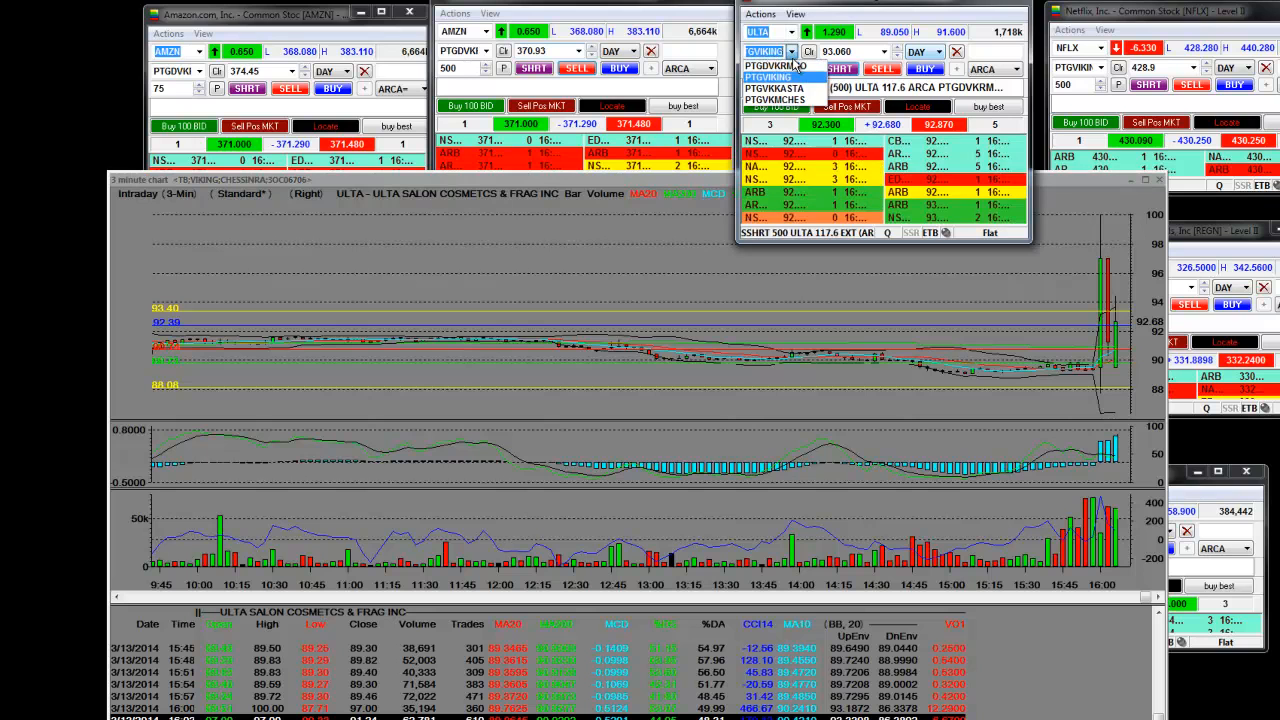
left_click(776, 100)
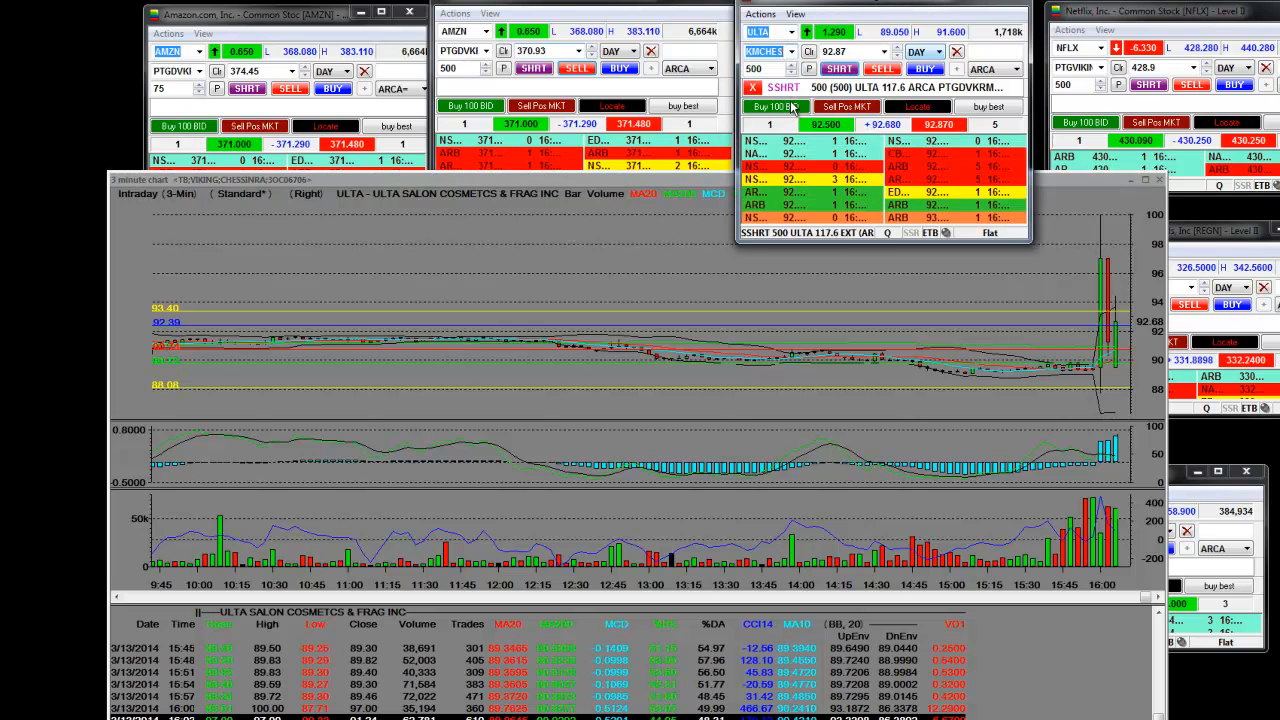
left_click(940, 52)
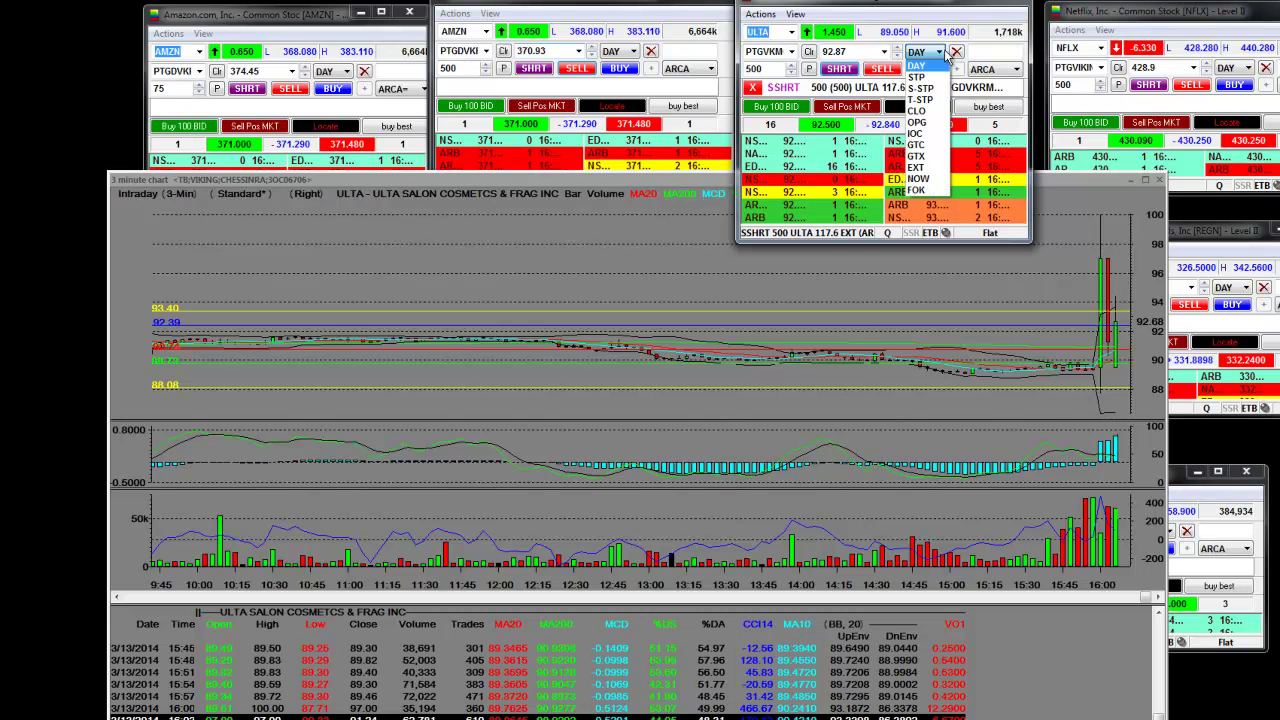
mouse_move(920, 100)
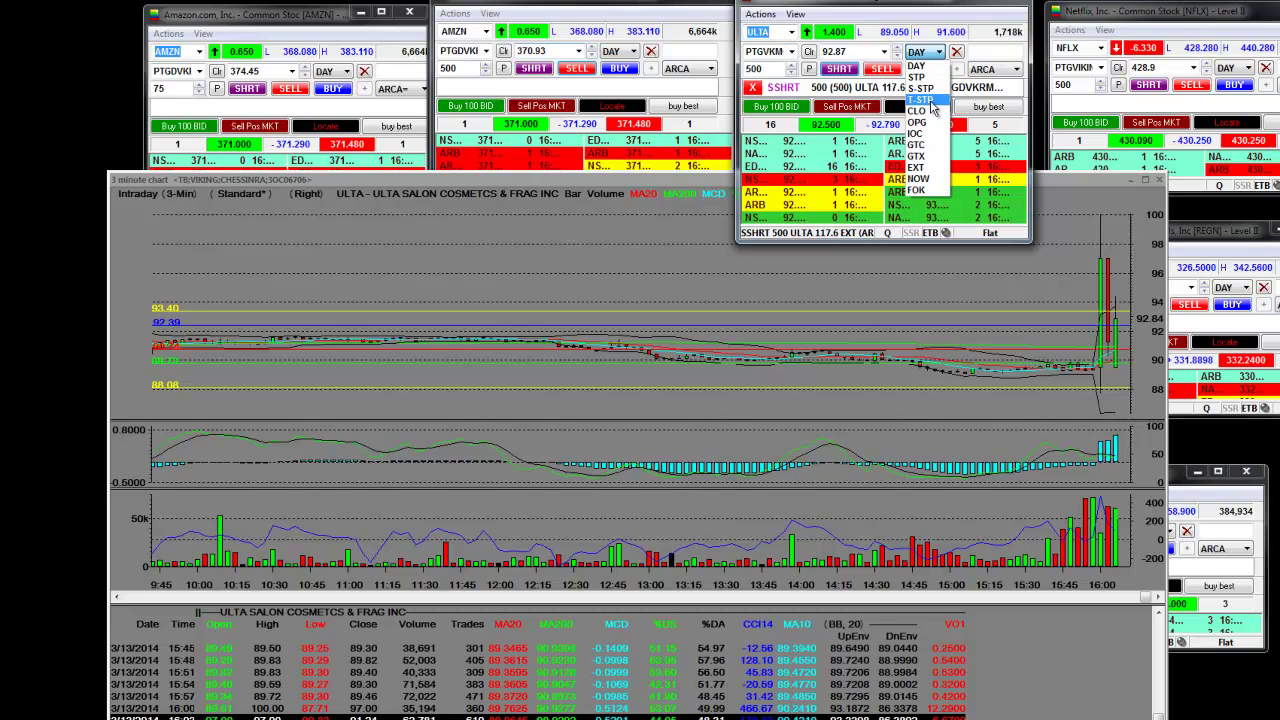
left_click(916, 168)
type("99.5")
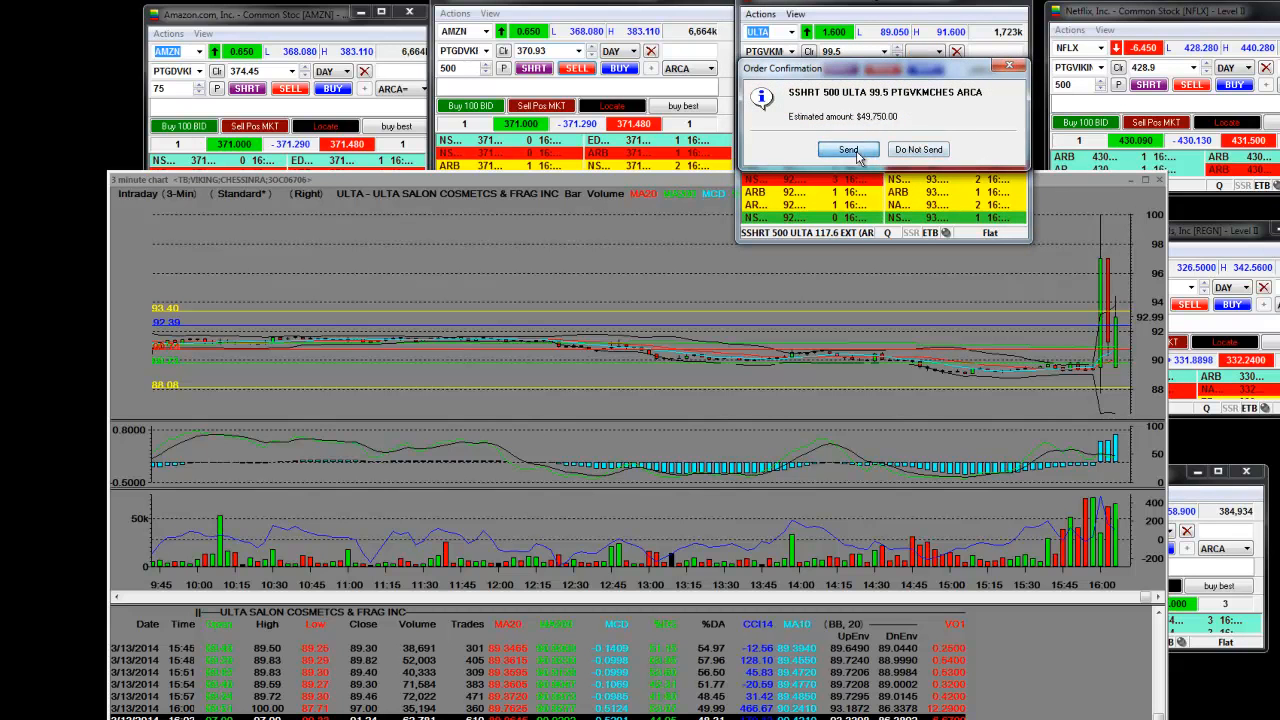
- Send the 500-share ULTA short at 99.5 on ARCA so it becomes a working order
left_click(848, 148)
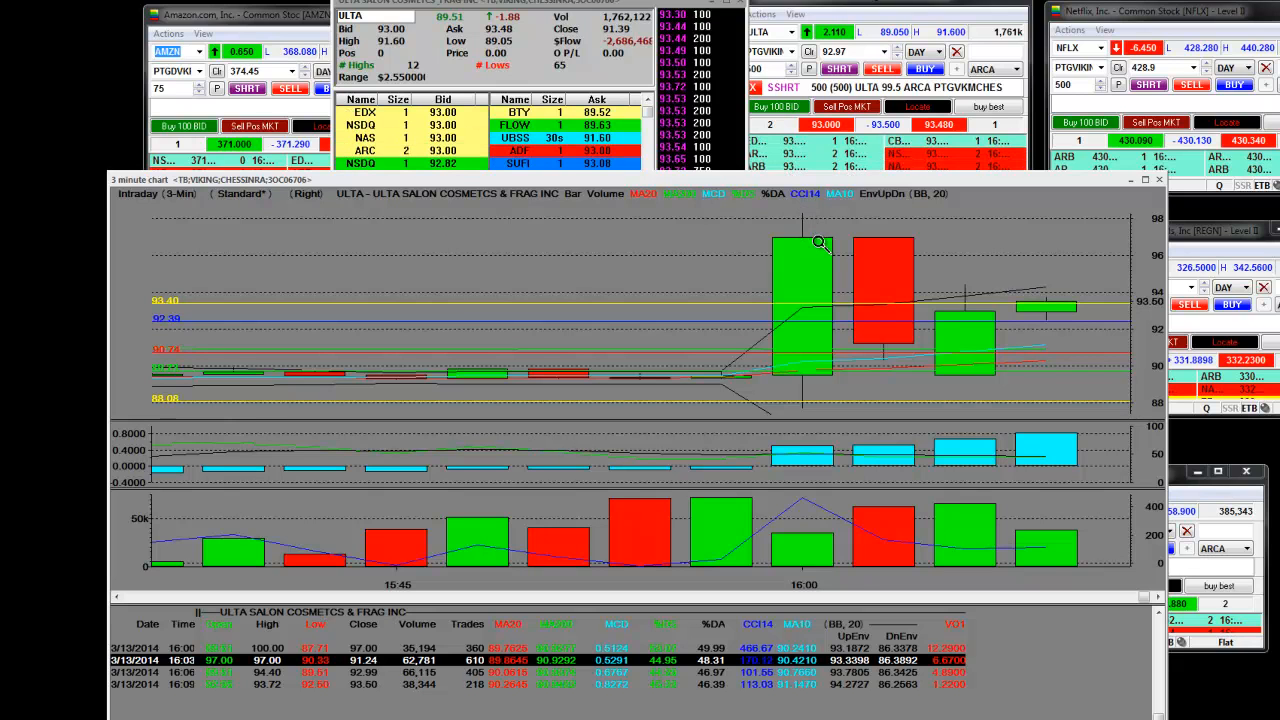
mouse_move(984, 350)
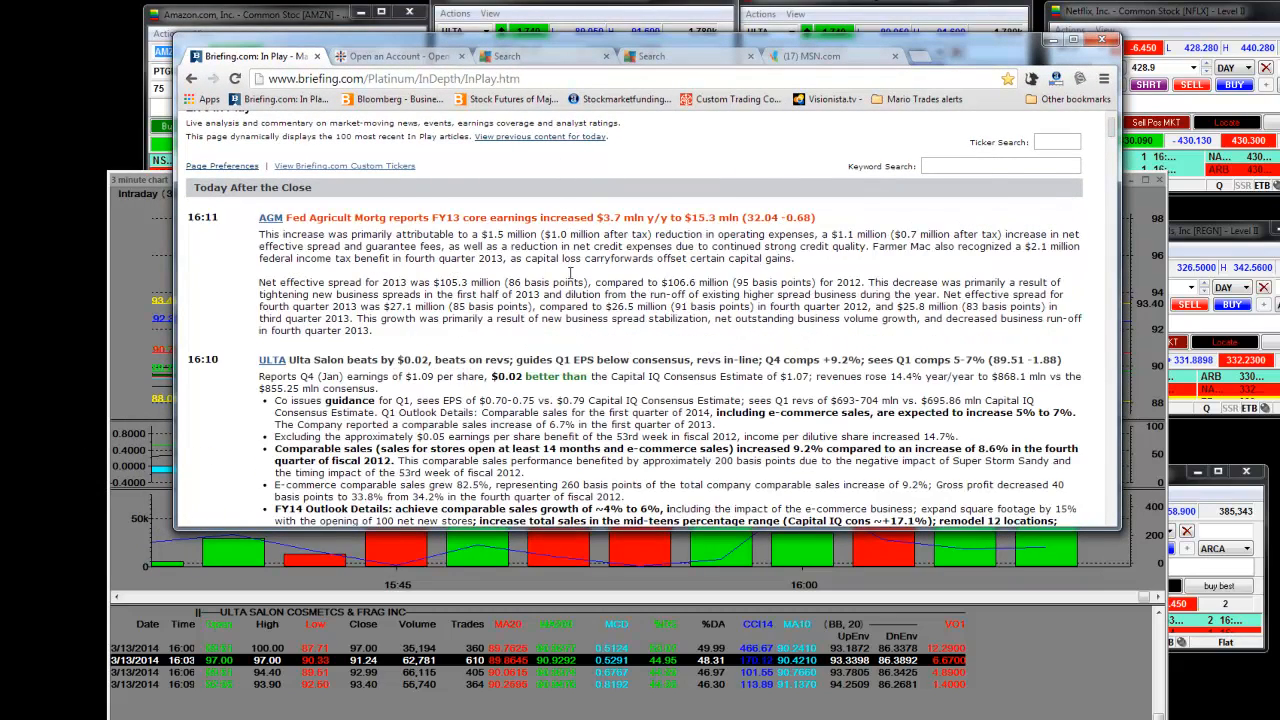
- Scroll to the 16:10 ULTA Salon earnings item and highlight its guidance details
scroll("down", 3)
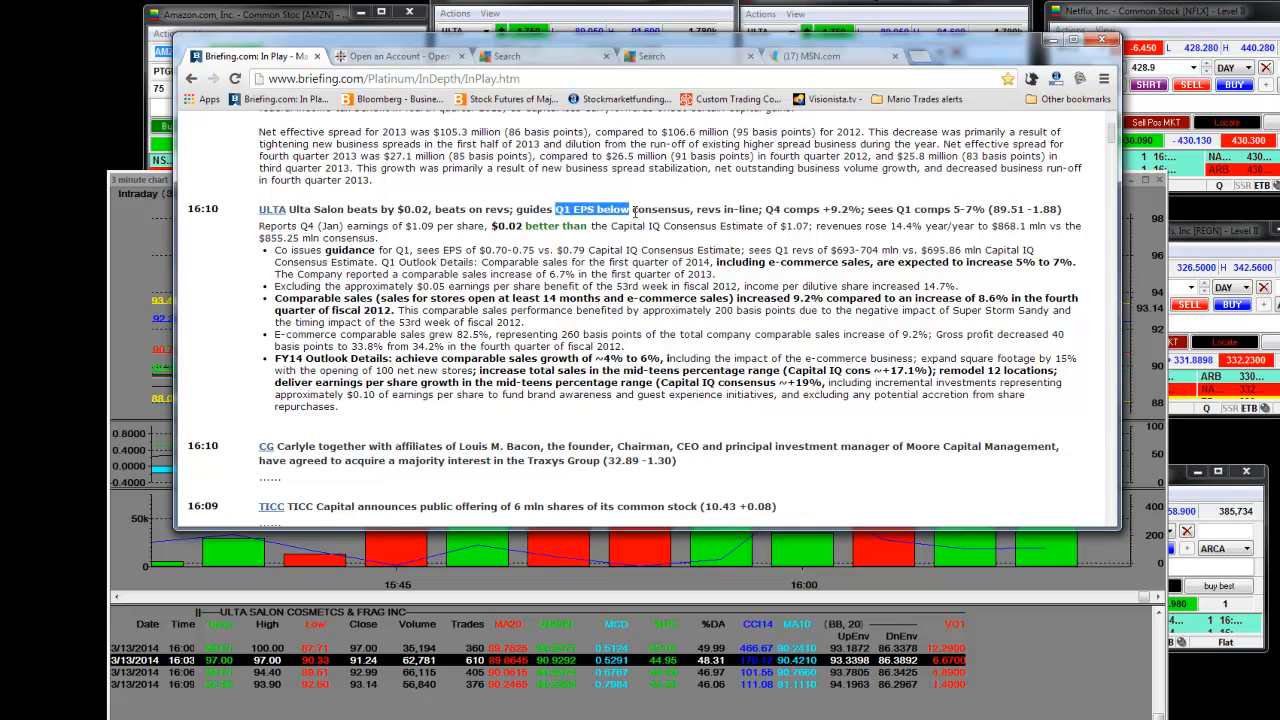
left_click_drag(630, 210, 760, 210)
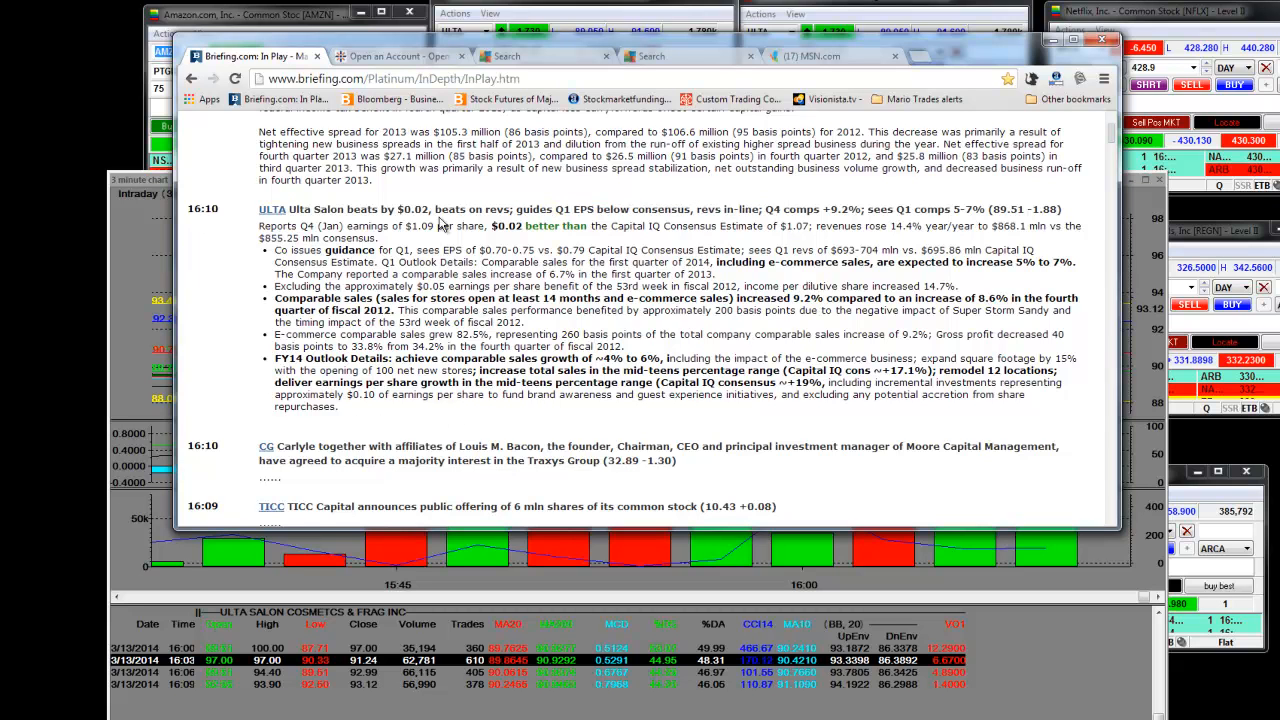
mouse_move(1004, 12)
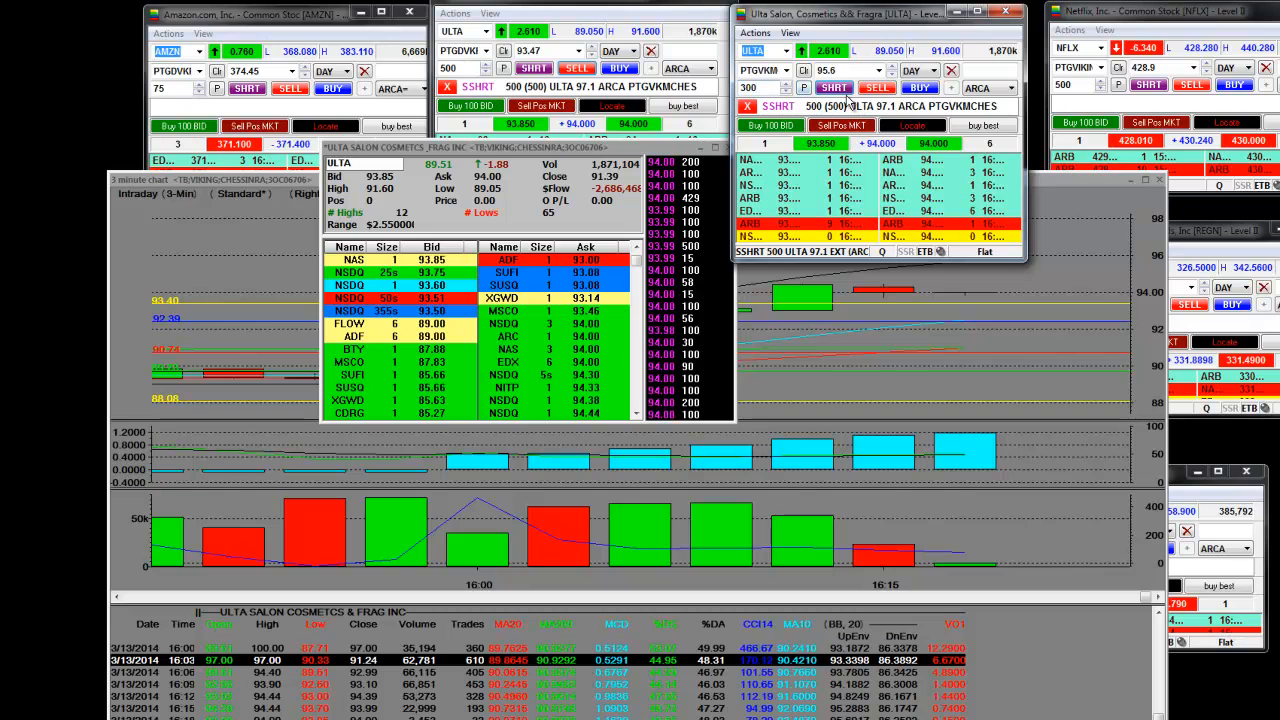
- Submit and confirm the 300-share ULTA short at 95.6 on ARCA
left_click(832, 88)
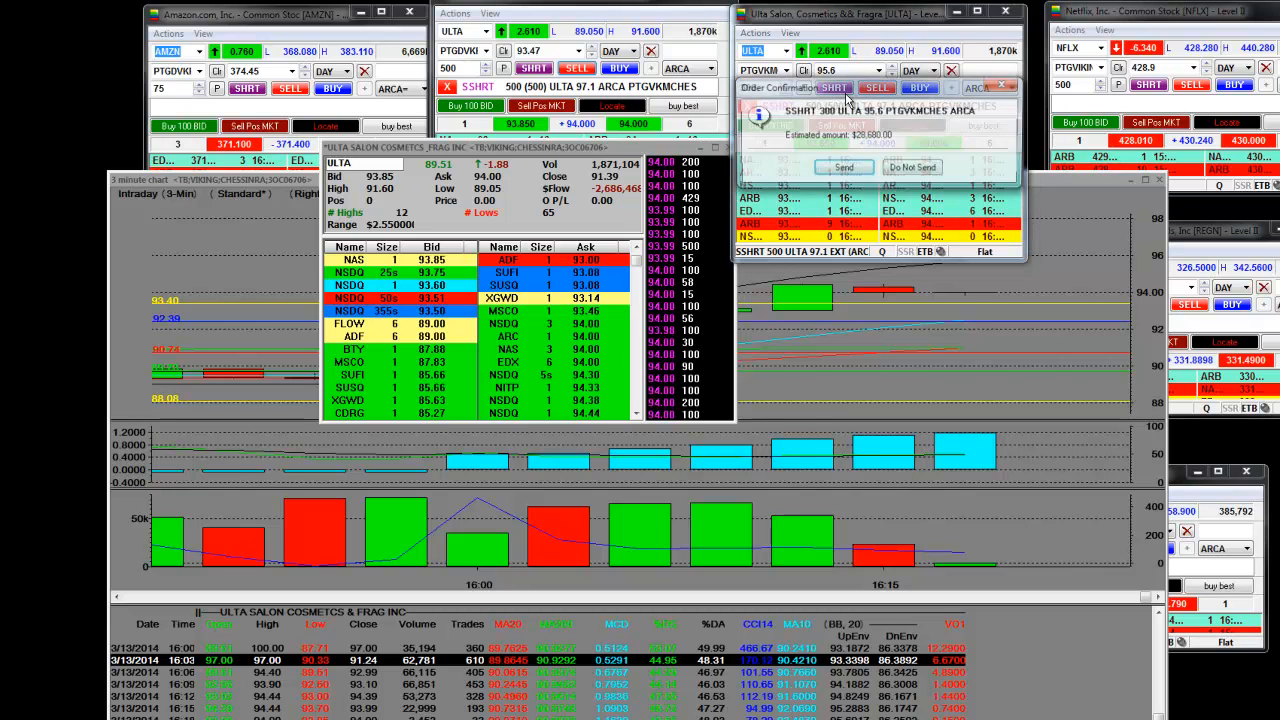
left_click(844, 168)
type("94")
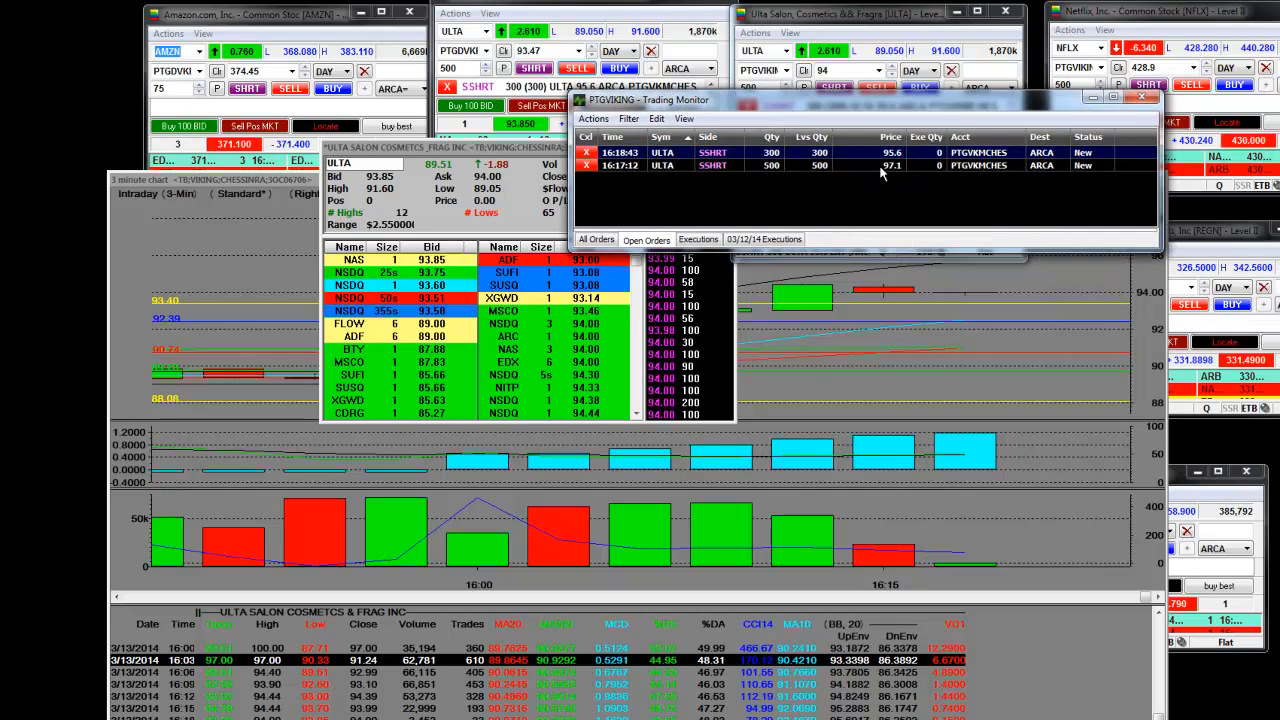
mouse_move(1008, 178)
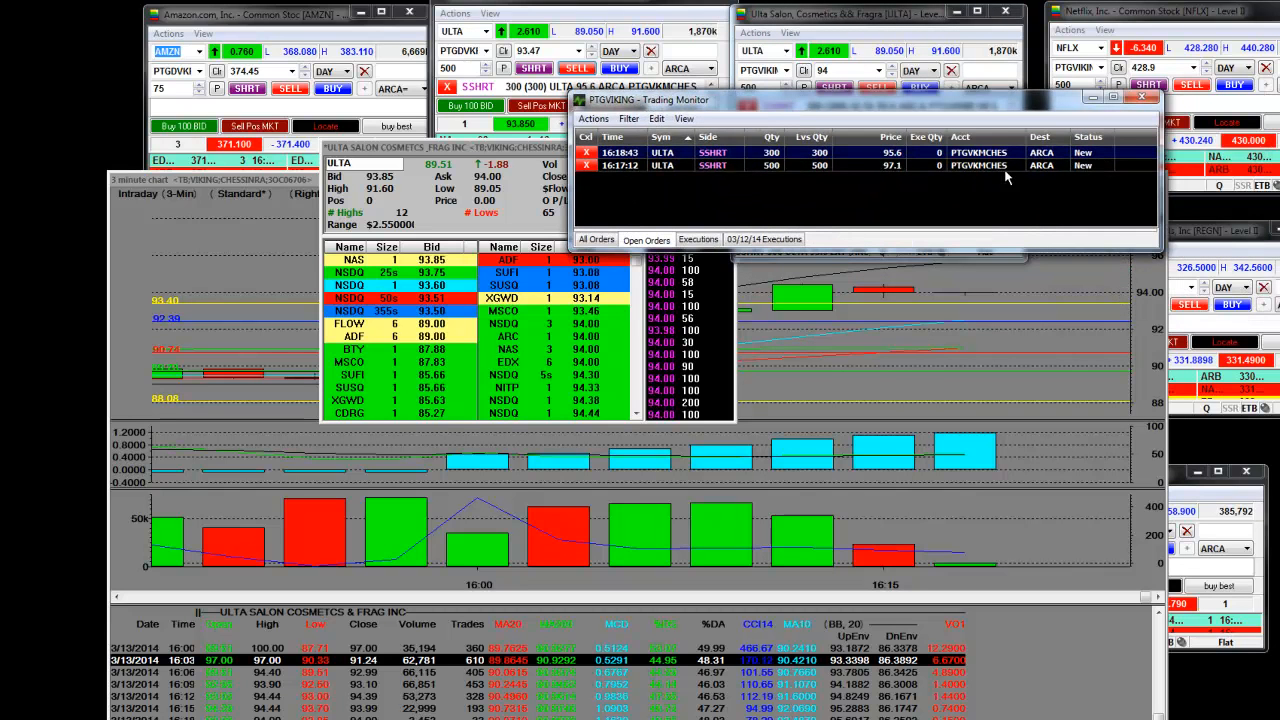